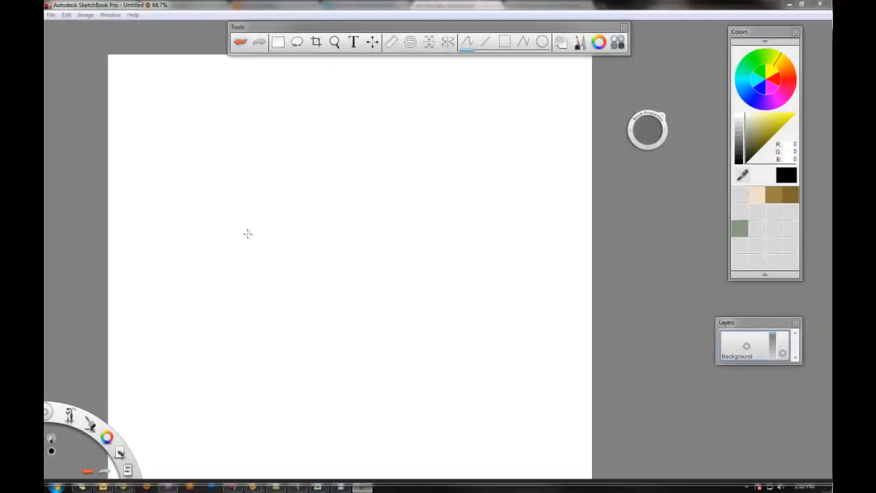
{"action": "mouse_move", "coordinate": [235, 233]}
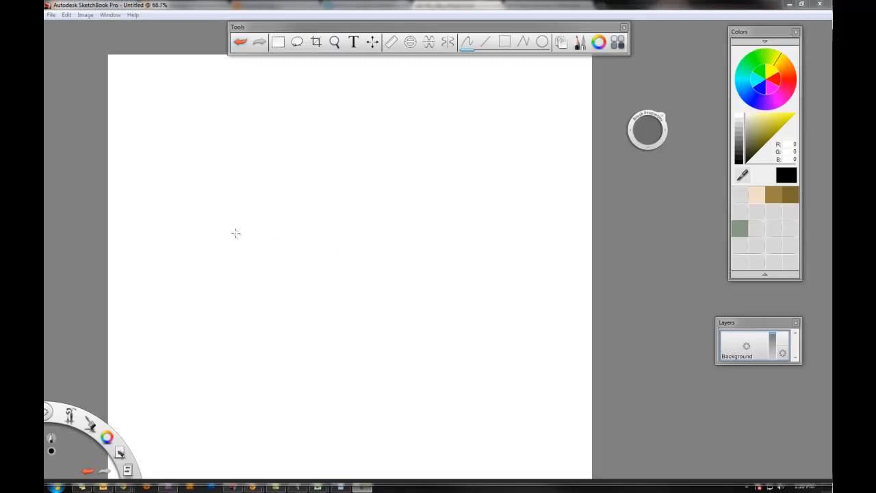
{"action": "mouse_move", "coordinate": [227, 203]}
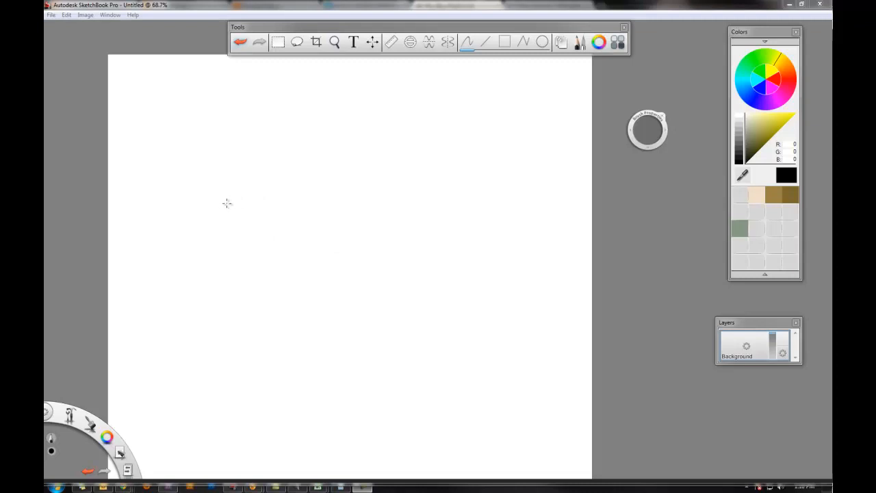
{"action": "mouse_move", "coordinate": [273, 256]}
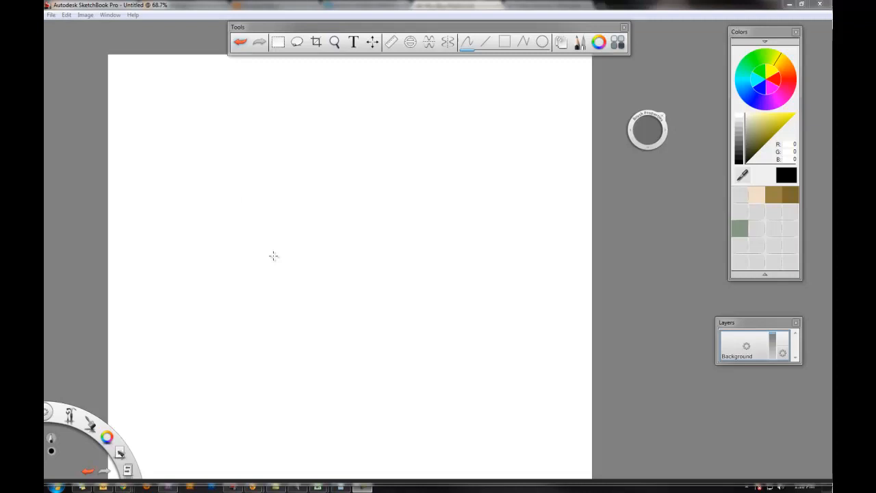
{"action": "mouse_move", "coordinate": [276, 236]}
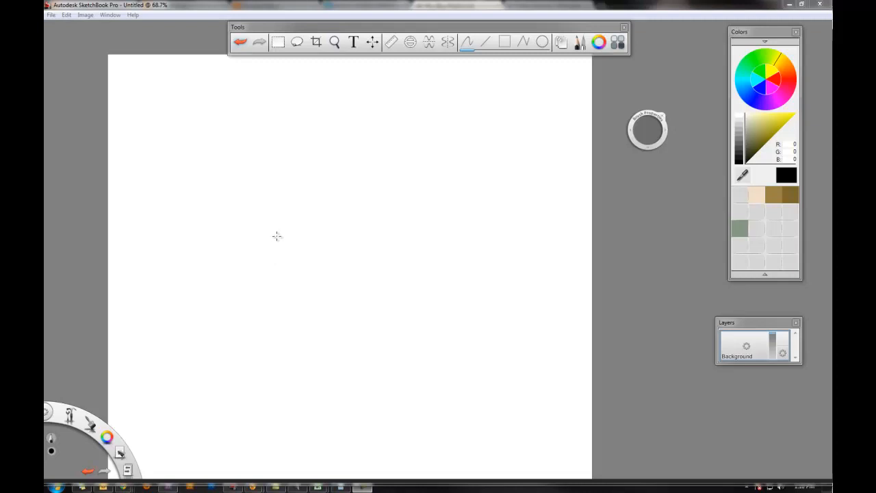
{"action": "mouse_move", "coordinate": [283, 219]}
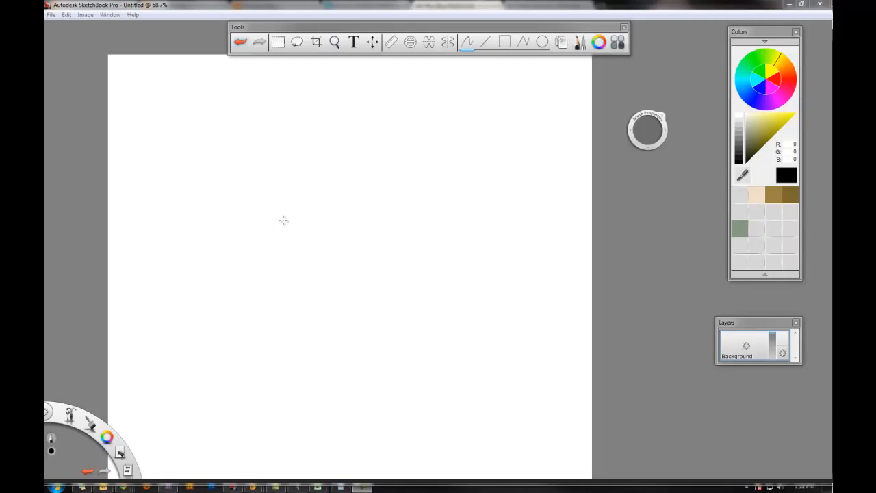
{"action": "mouse_move", "coordinate": [288, 200]}
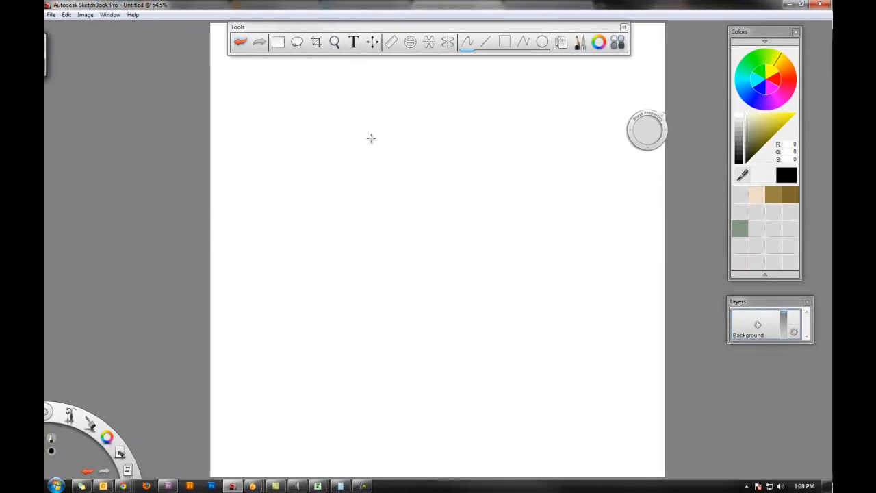
{"action": "mouse_move", "coordinate": [145, 314]}
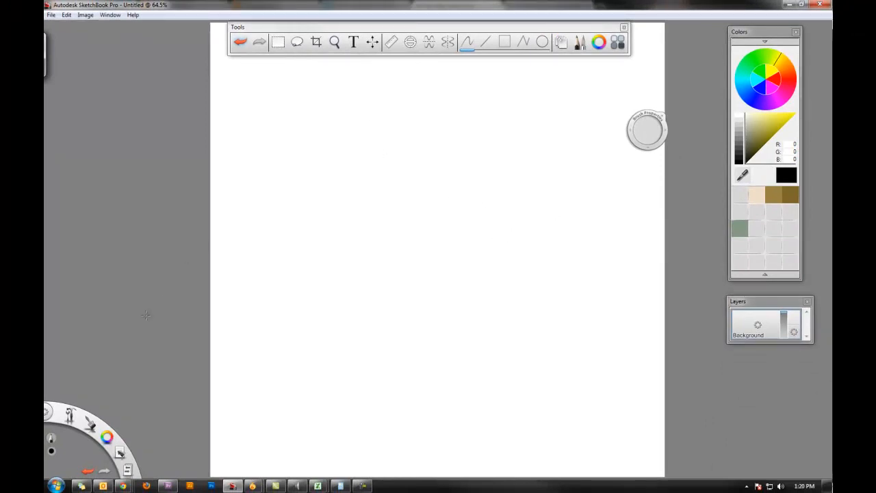
{"action": "mouse_move", "coordinate": [342, 267]}
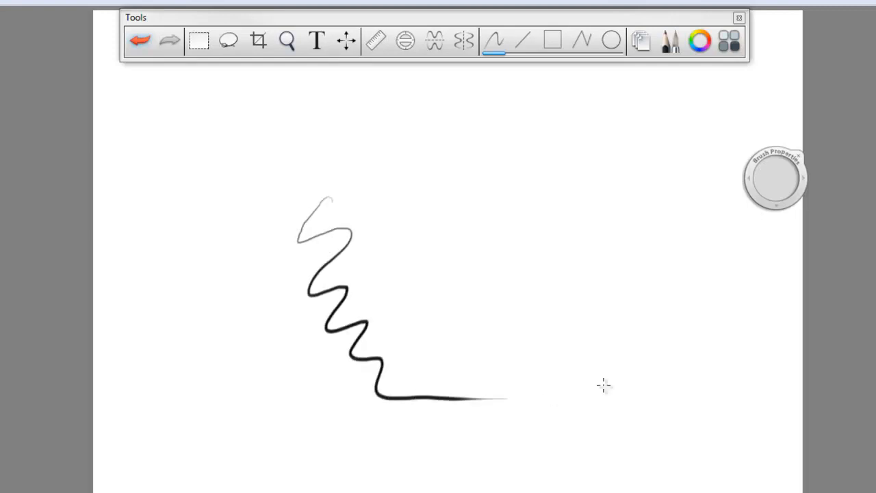
Step: Rough in the character's head, then add a straight diagonal test stroke above the wavy lines
{"action": "left_click_drag", "start_coordinate": [399, 181], "coordinate": [455, 359]}
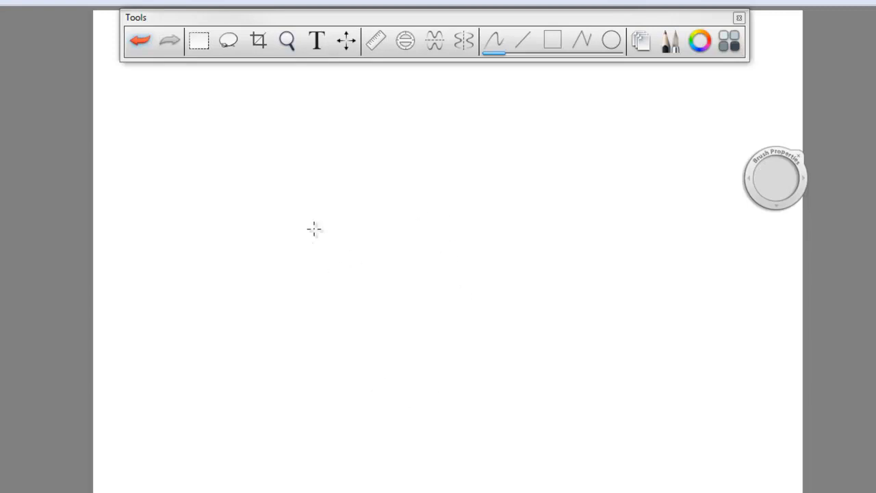
{"action": "mouse_move", "coordinate": [279, 299]}
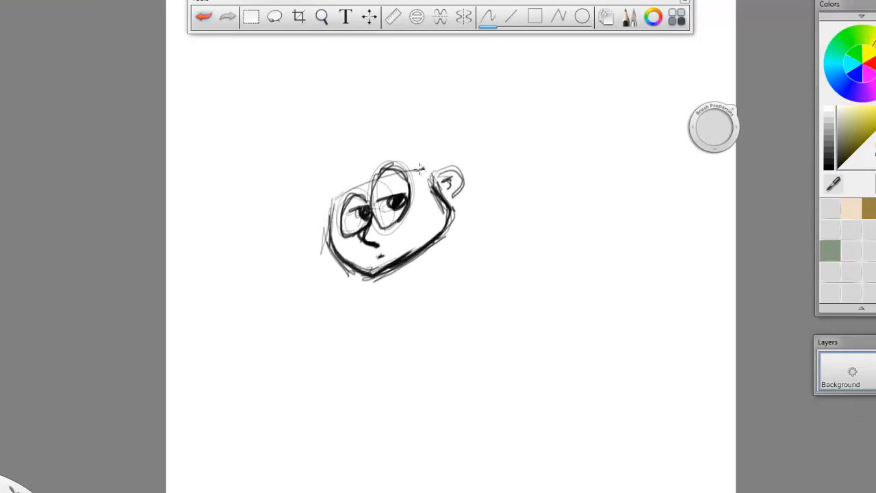
{"action": "left_click_drag", "start_coordinate": [276, 219], "coordinate": [427, 144]}
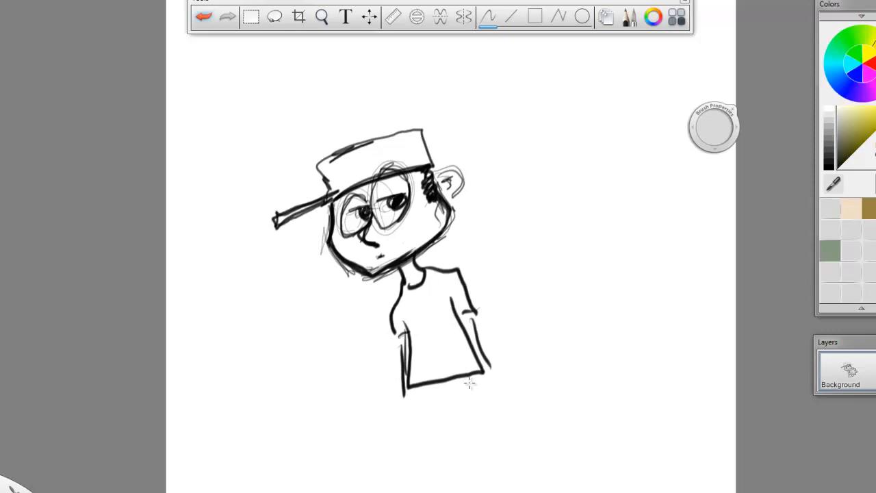
{"action": "mouse_move", "coordinate": [531, 266]}
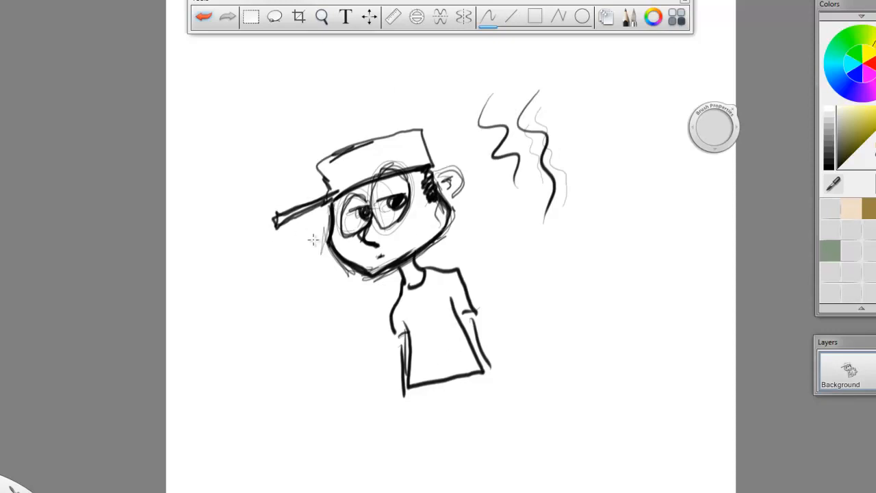
{"action": "mouse_move", "coordinate": [315, 257]}
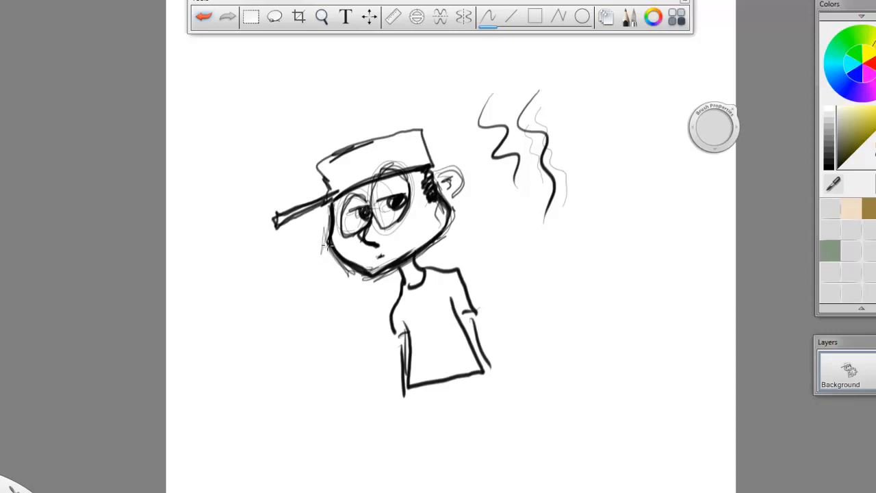
{"action": "left_click_drag", "start_coordinate": [438, 126], "coordinate": [481, 76]}
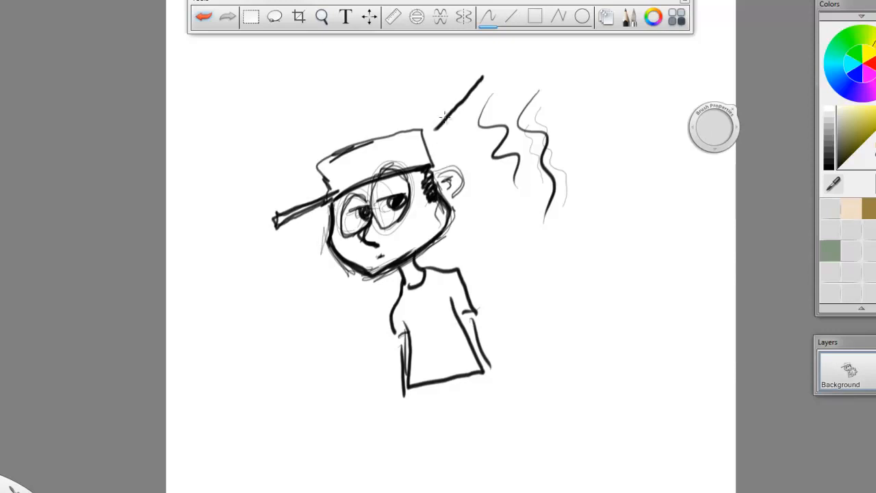
{"action": "mouse_move", "coordinate": [369, 155]}
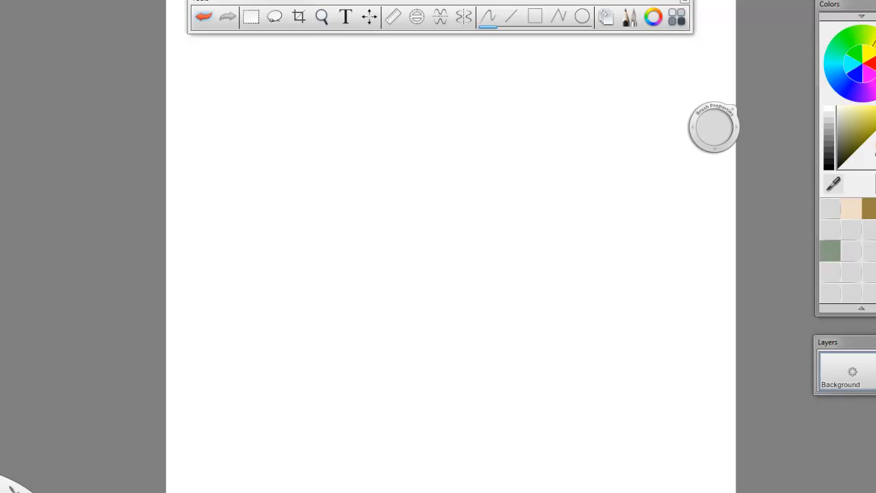
{"action": "mouse_move", "coordinate": [400, 145]}
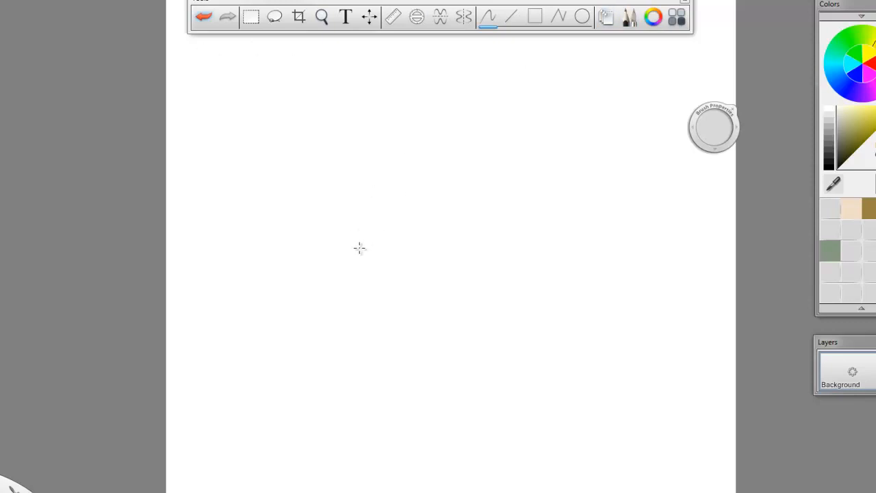
{"action": "mouse_move", "coordinate": [279, 175]}
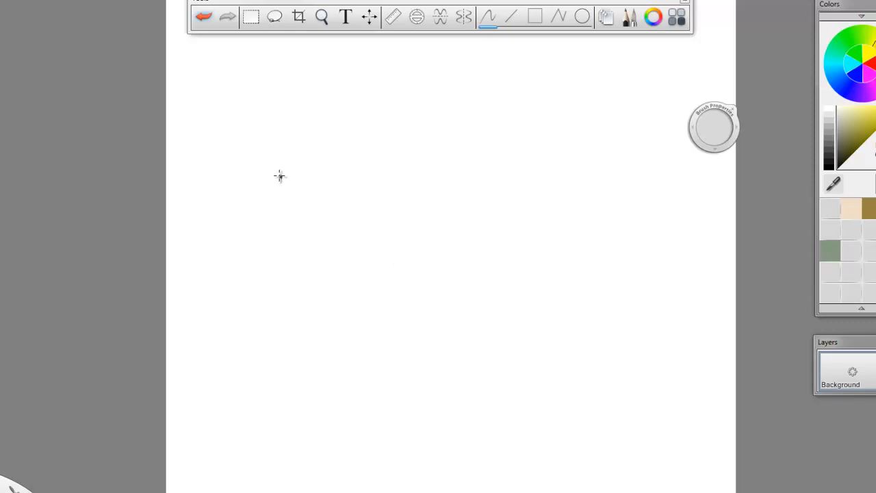
{"action": "left_click_drag", "start_coordinate": [279, 175], "coordinate": [280, 281]}
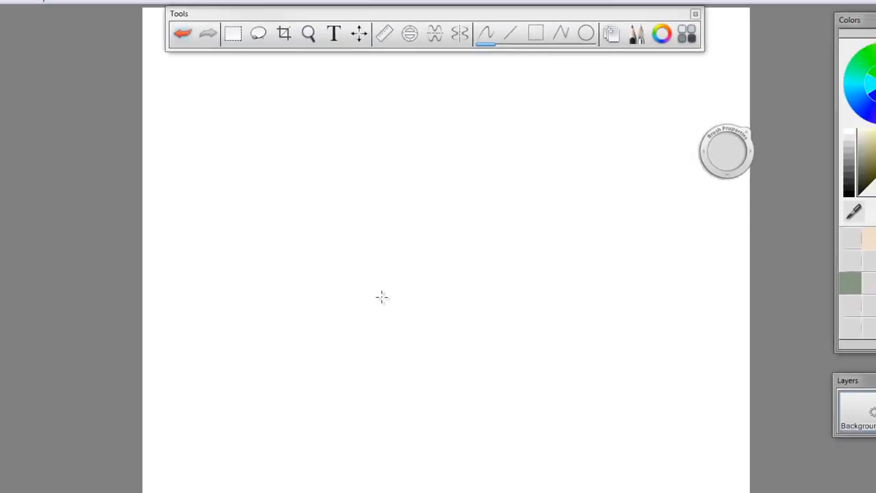
{"action": "left_click", "coordinate": [359, 33]}
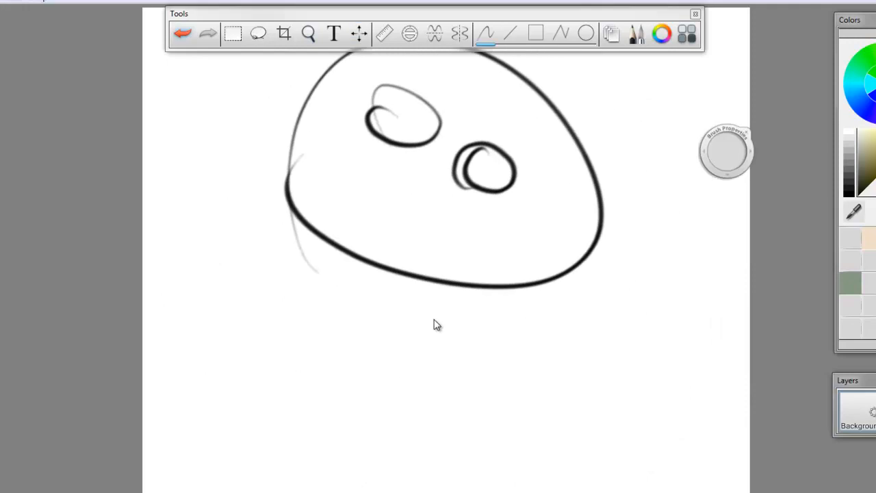
{"action": "key", "text": "space"}
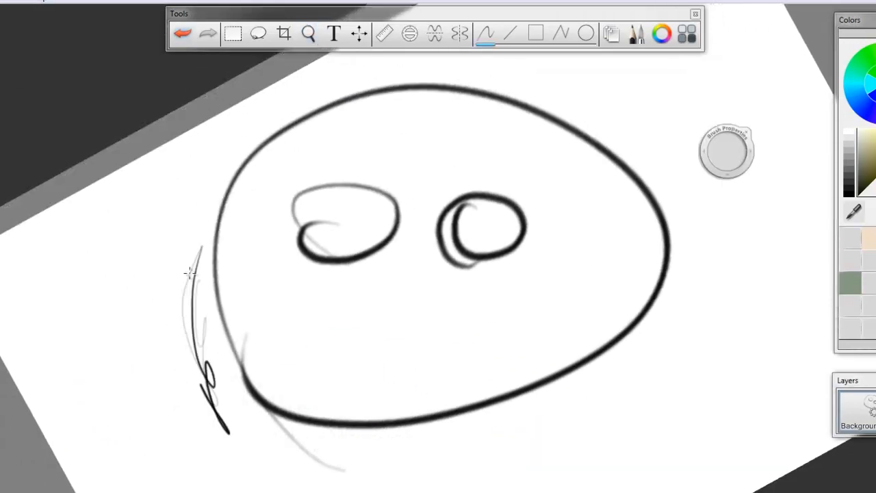
{"action": "left_click_drag", "start_coordinate": [206, 260], "coordinate": [376, 383]}
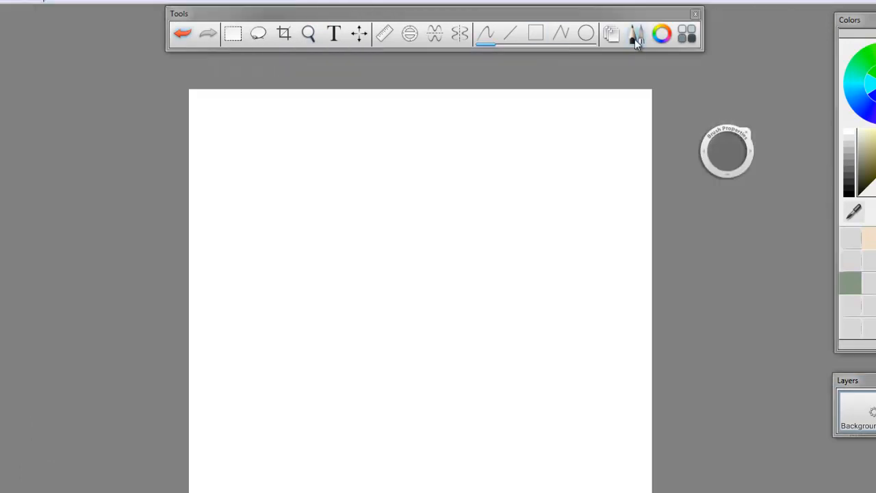
Step: Show the brush library, choose red in Colors, and paint over the grey airbrush smudge
{"action": "left_click", "coordinate": [635, 32]}
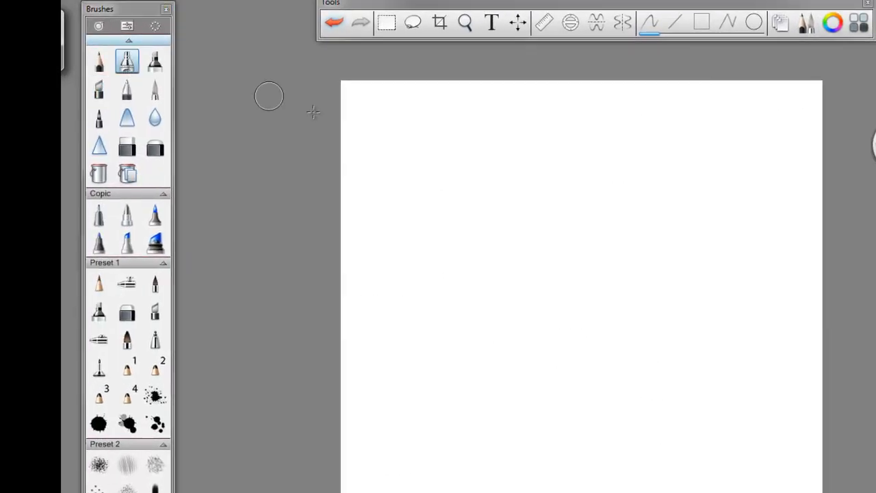
{"action": "mouse_move", "coordinate": [444, 118]}
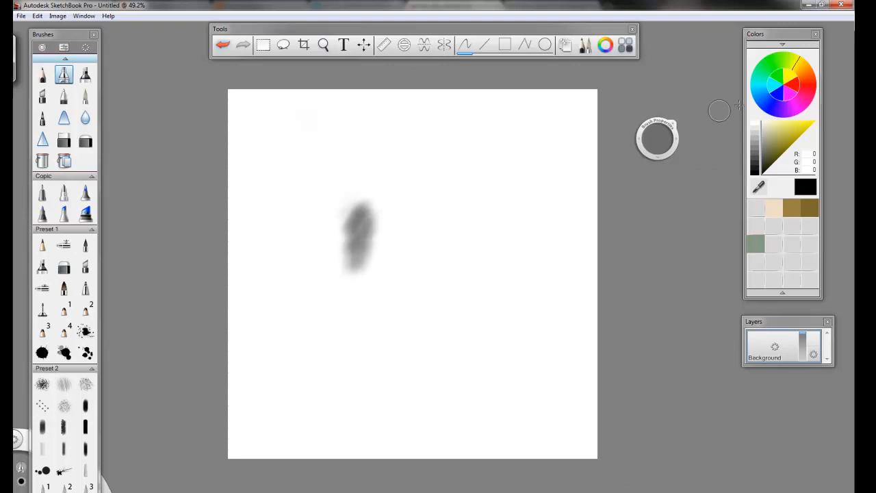
{"action": "left_click", "coordinate": [805, 75]}
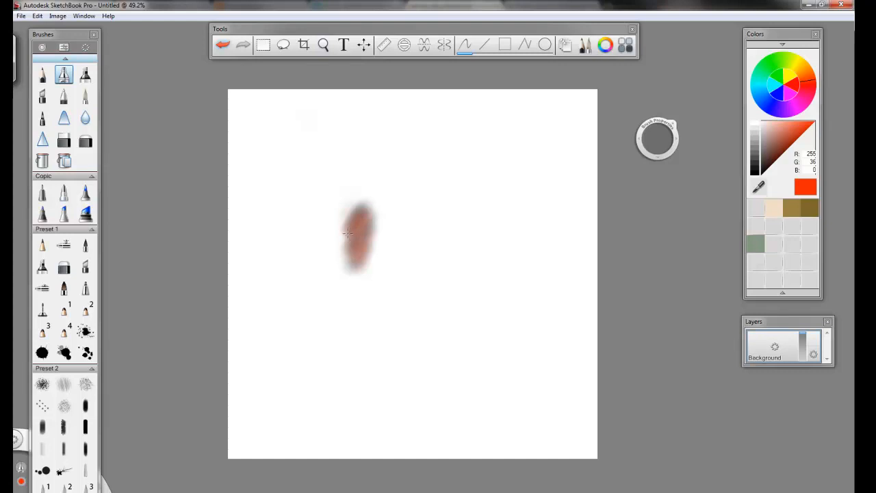
{"action": "left_click_drag", "start_coordinate": [349, 233], "coordinate": [354, 257]}
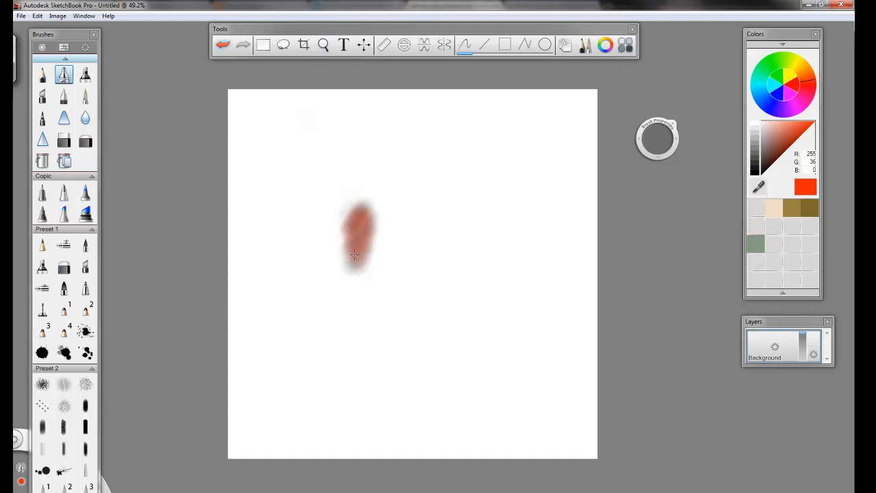
{"action": "left_click_drag", "start_coordinate": [355, 256], "coordinate": [367, 226]}
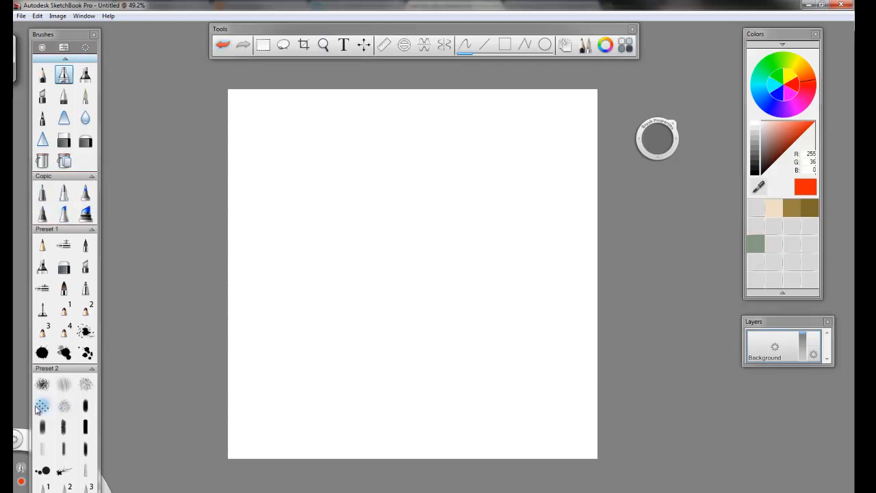
Step: Draw a soft red S-shaped test stroke with the Hatching 1 brush
{"action": "left_click_drag", "start_coordinate": [294, 161], "coordinate": [327, 344]}
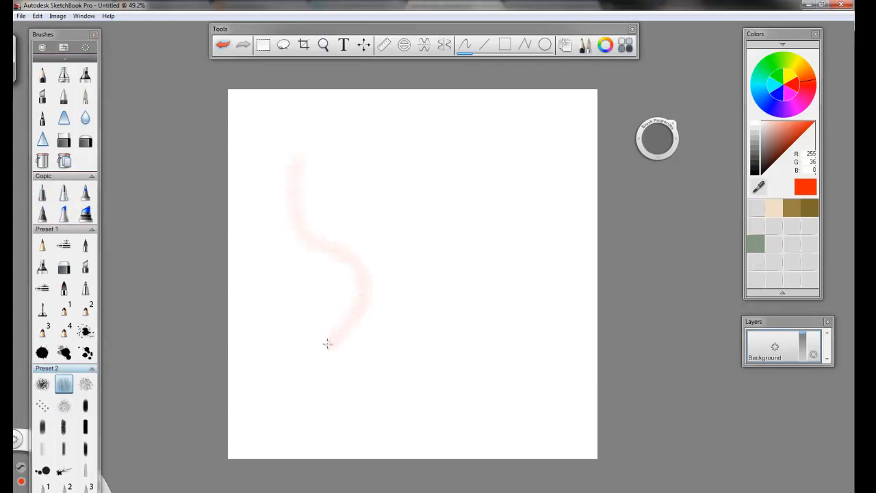
{"action": "left_click_drag", "start_coordinate": [328, 345], "coordinate": [315, 192]}
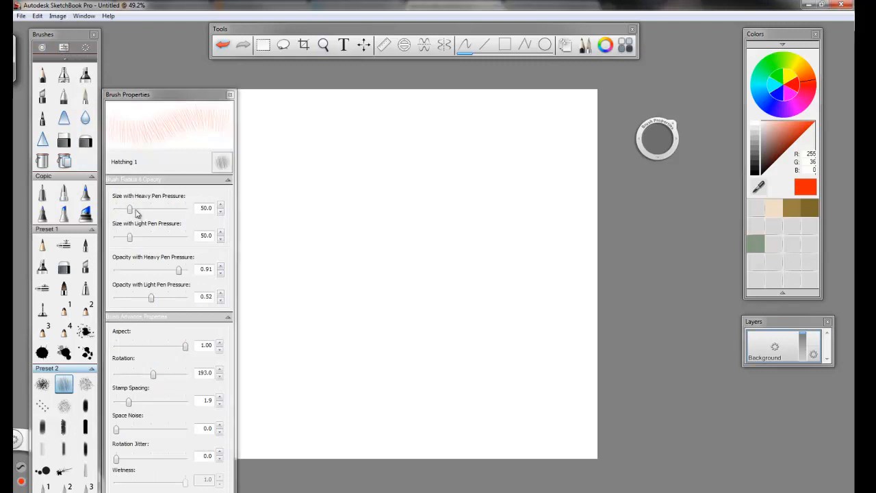
Step: Raise Hatching 1's heavy-pressure size to 181 and lower both opacities in Brush Properties
{"action": "left_click_drag", "start_coordinate": [130, 208], "coordinate": [164, 208]}
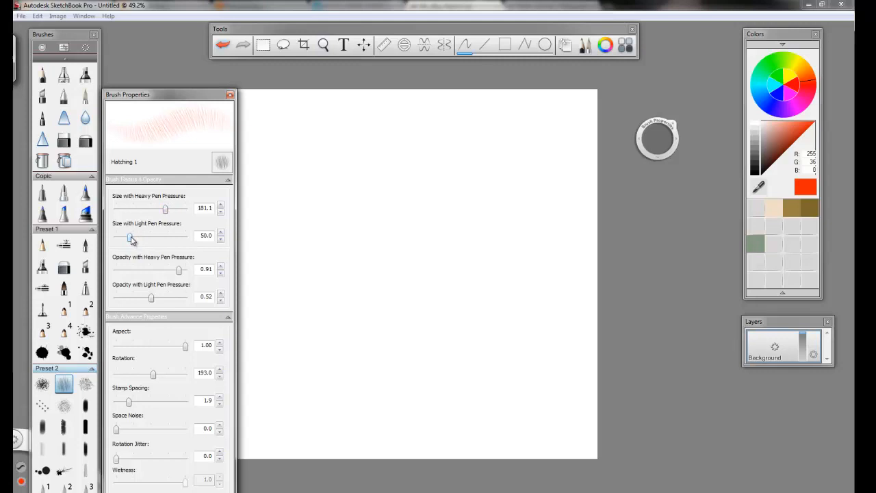
{"action": "left_click_drag", "start_coordinate": [128, 238], "coordinate": [132, 238]}
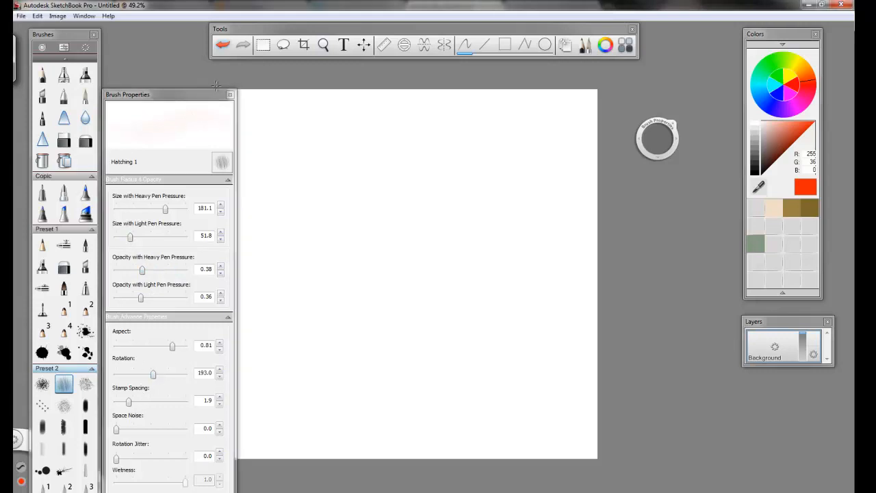
{"action": "left_click", "coordinate": [230, 94]}
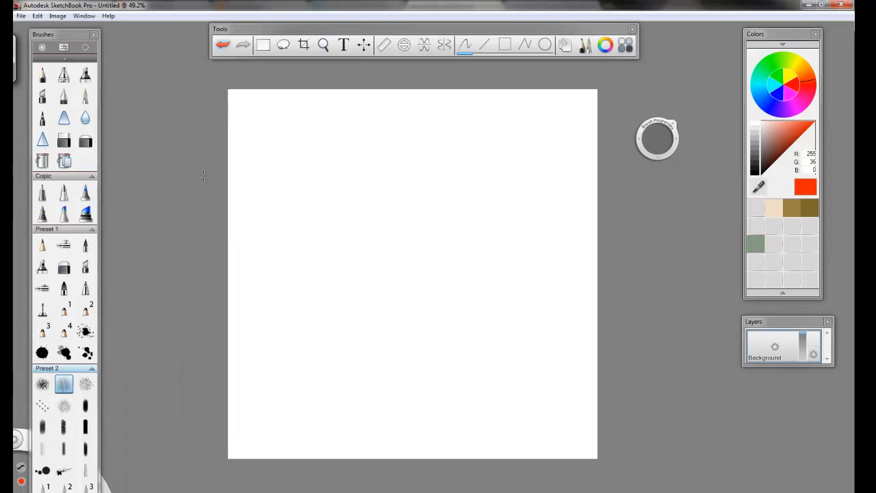
{"action": "mouse_move", "coordinate": [188, 186]}
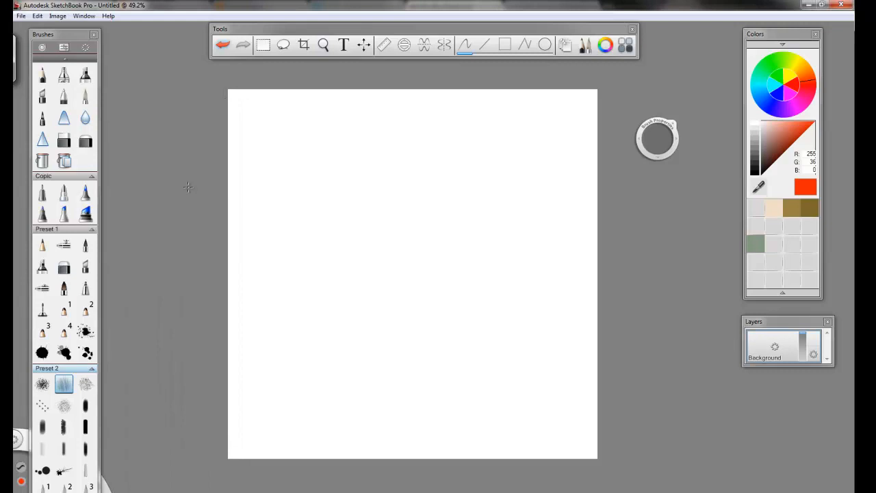
{"action": "mouse_move", "coordinate": [158, 170]}
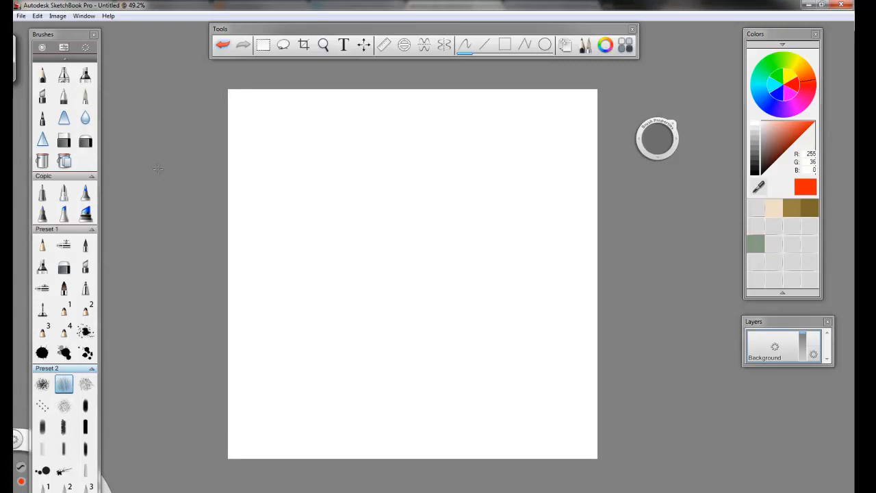